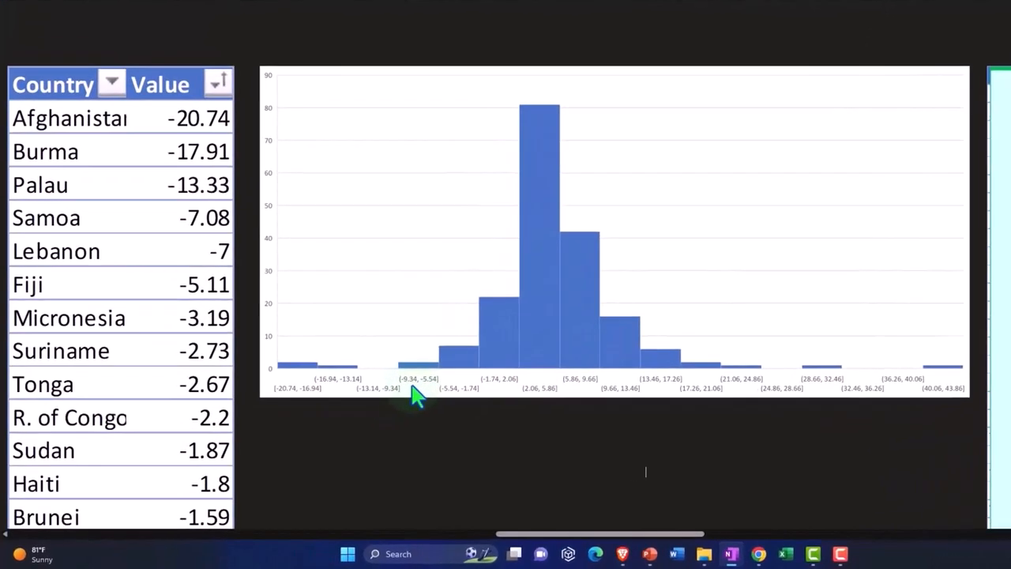
pyautogui.hscroll(3)
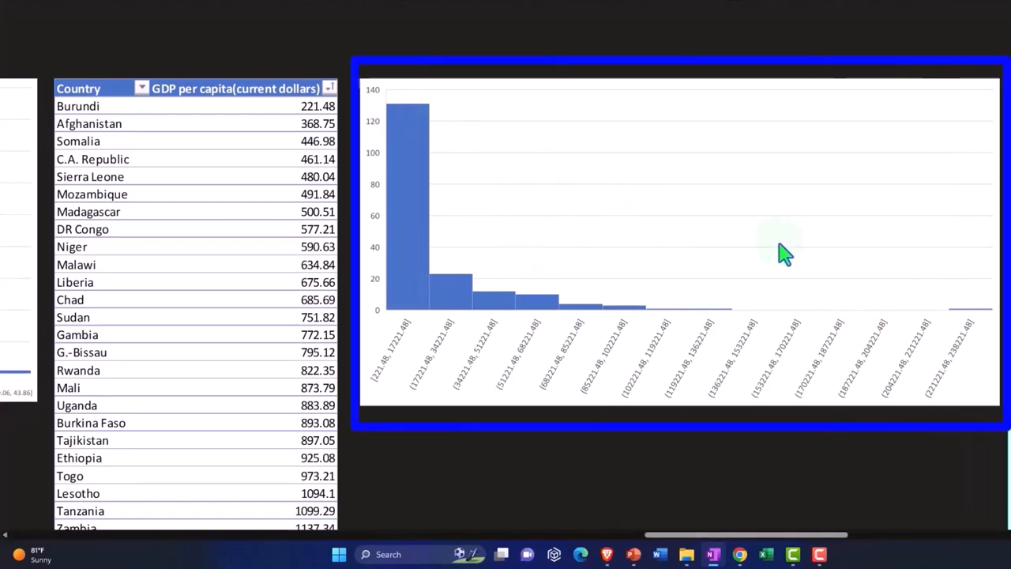
pyautogui.moveTo(861, 301)
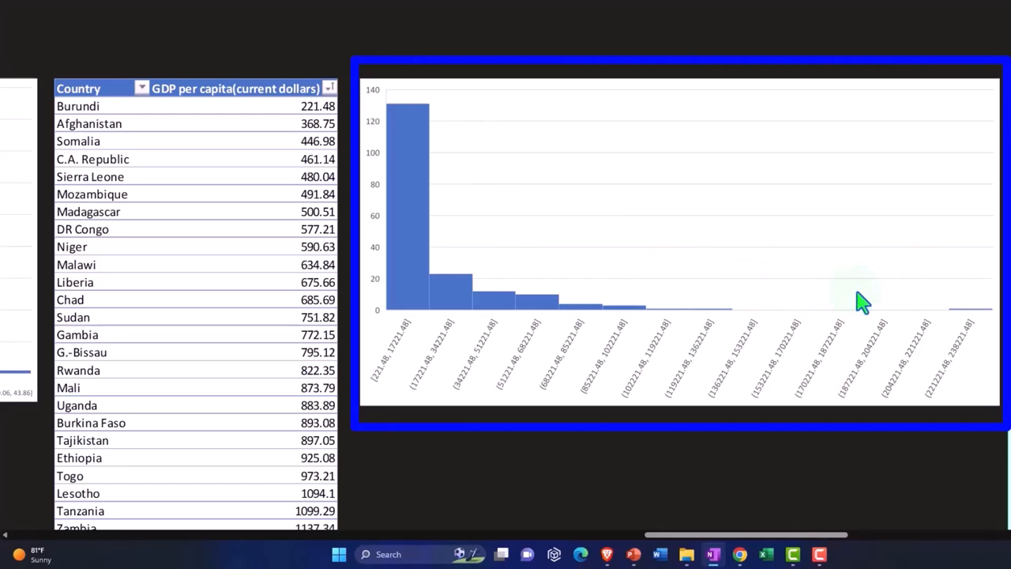
pyautogui.moveTo(450, 201)
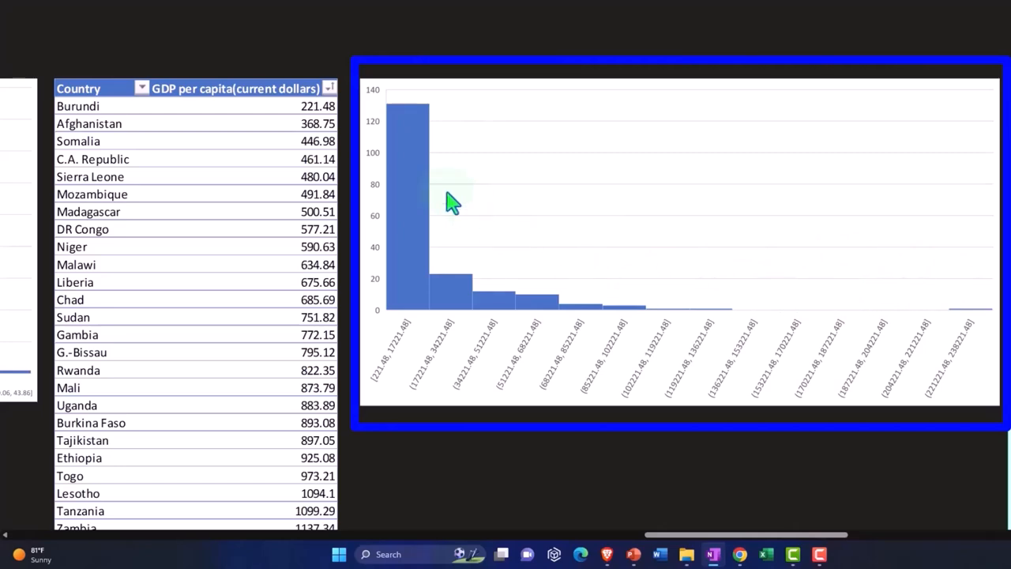
pyautogui.scroll(-3)
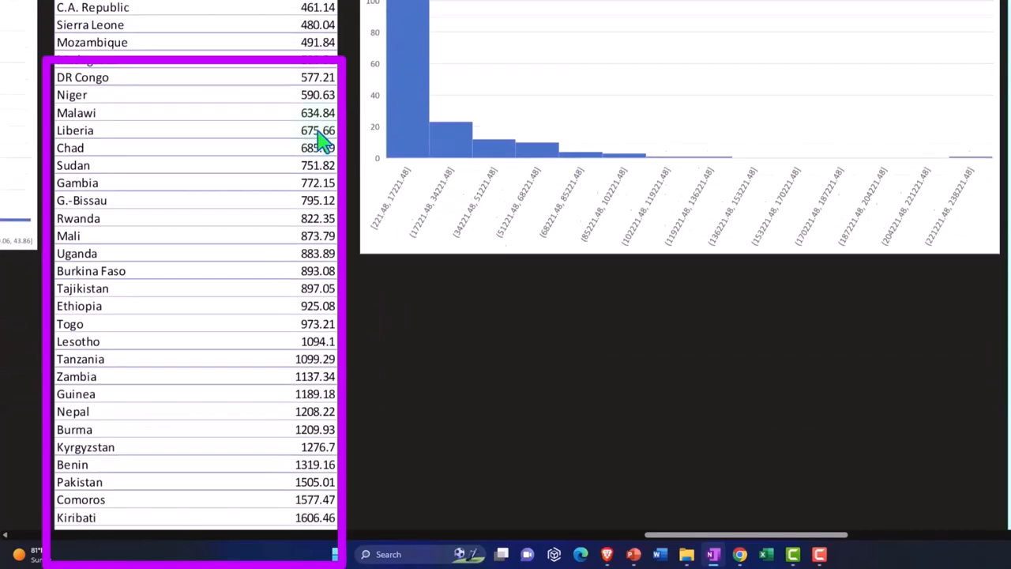
pyautogui.scroll(-3)
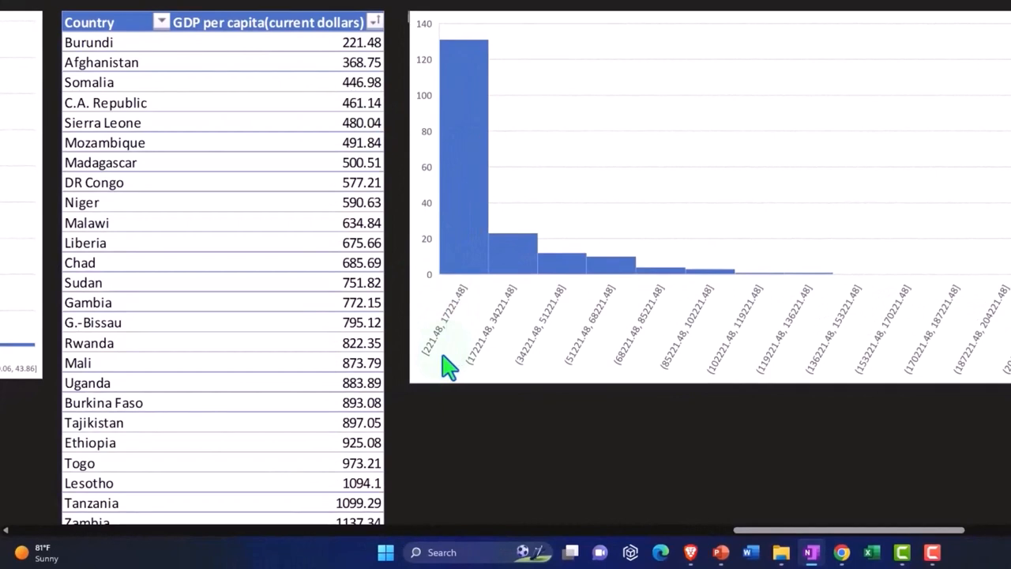
pyautogui.moveTo(450, 362)
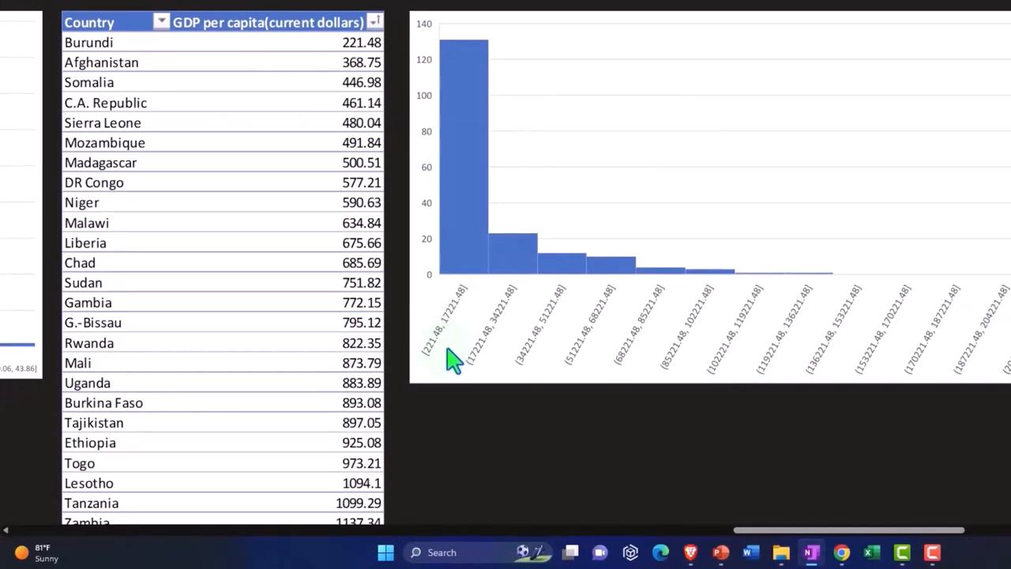
pyautogui.moveTo(464, 335)
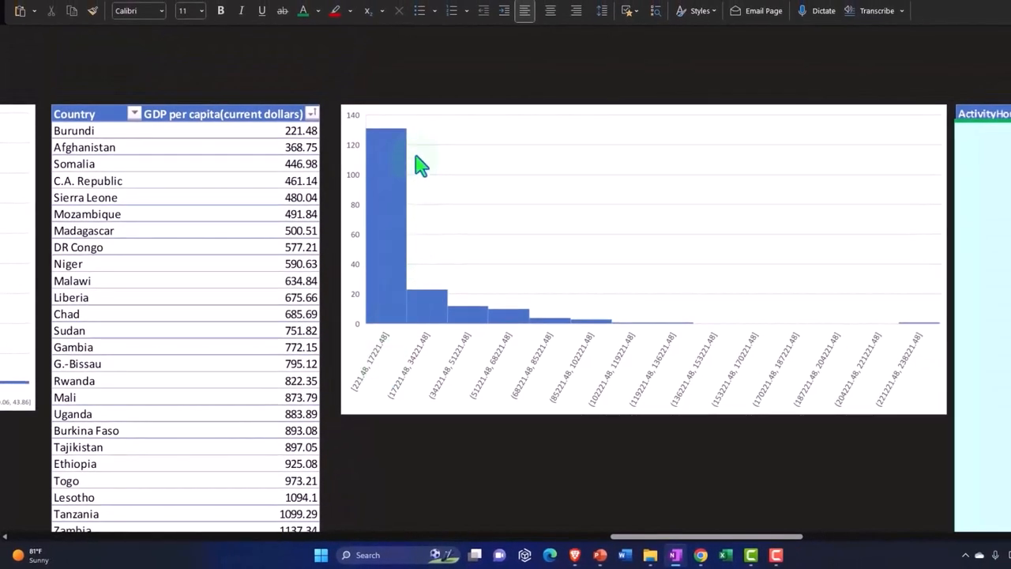
pyautogui.moveTo(407, 399)
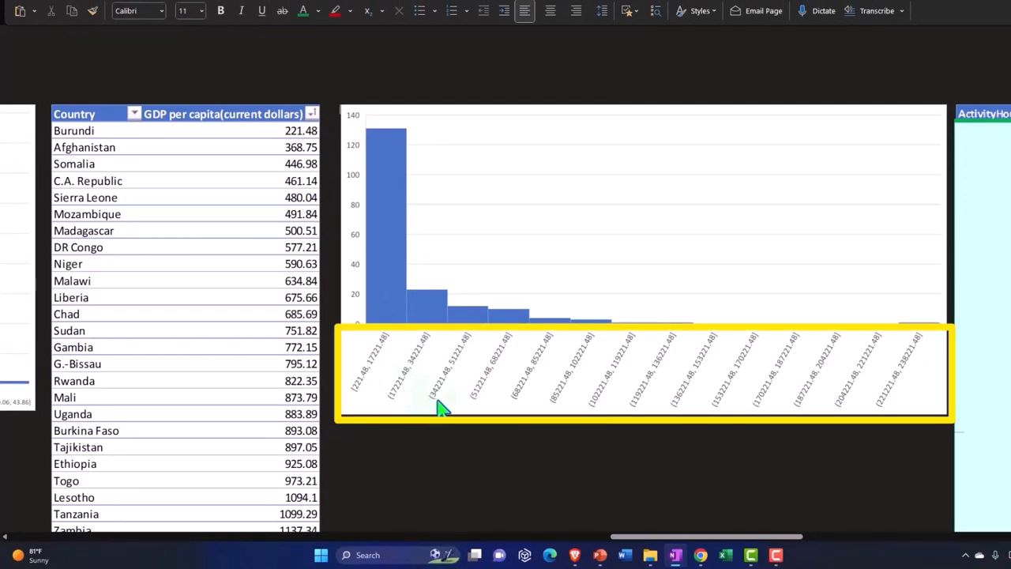
pyautogui.moveTo(485, 414)
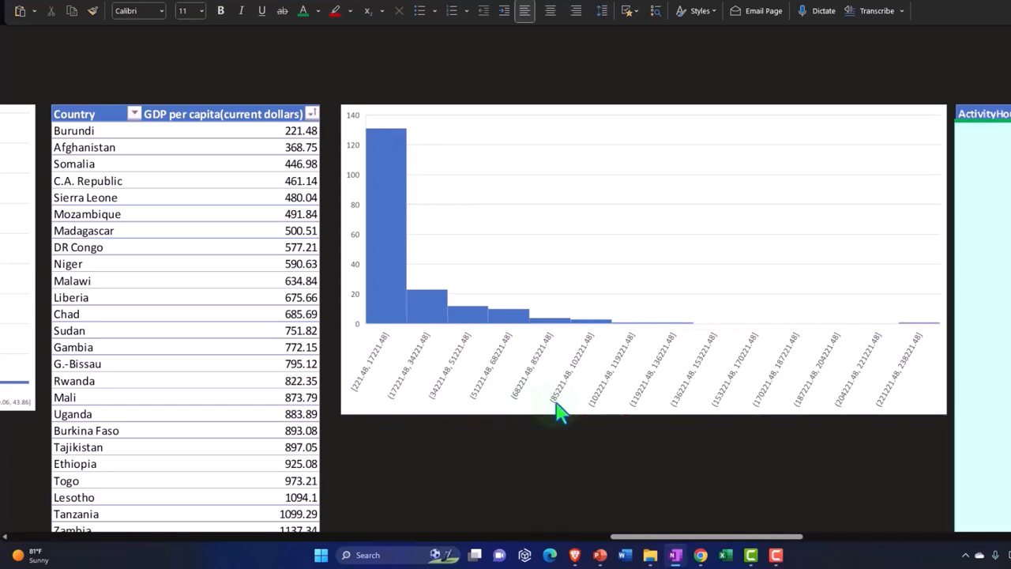
pyautogui.moveTo(596, 418)
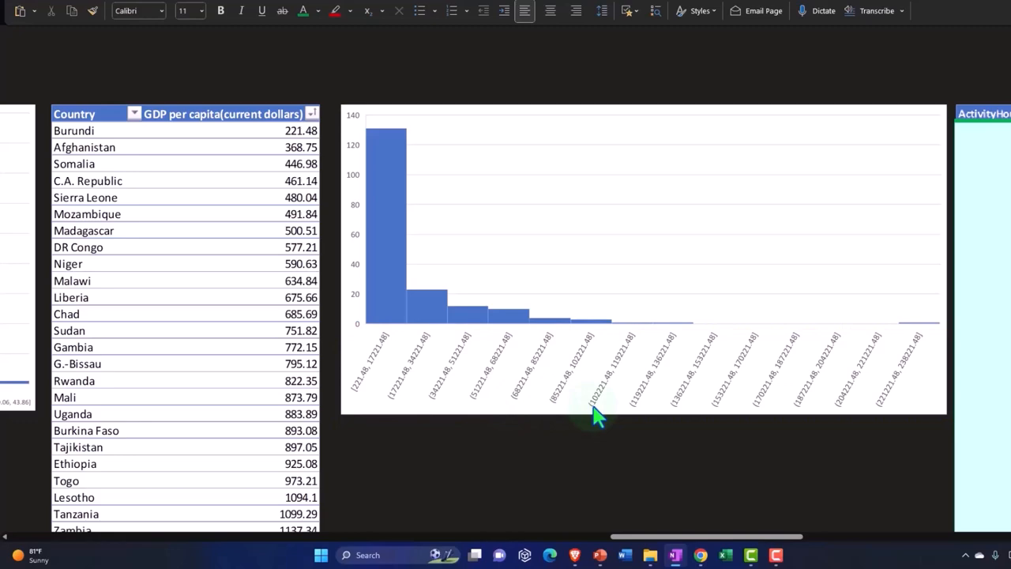
pyautogui.moveTo(550, 411)
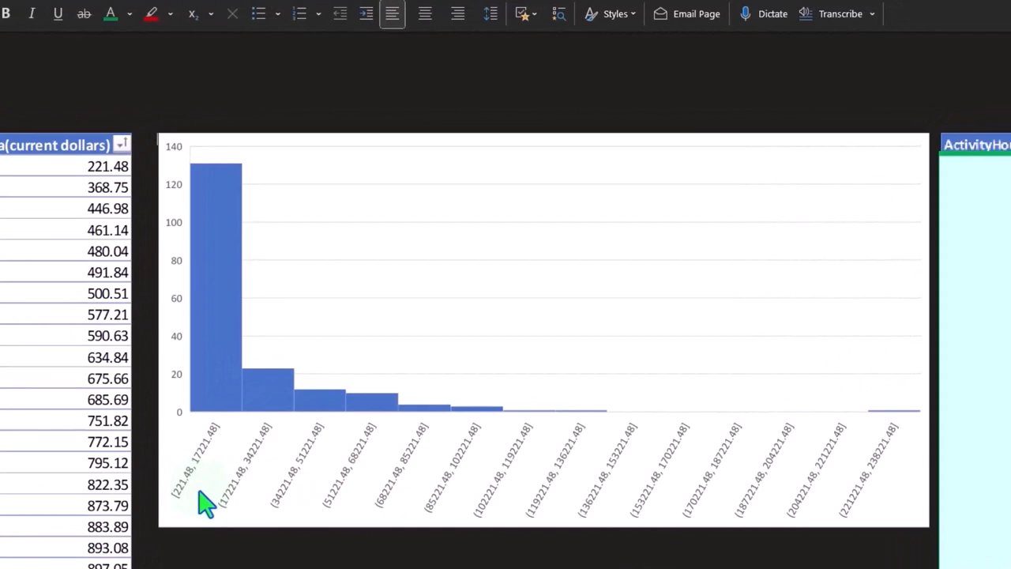
pyautogui.moveTo(289, 513)
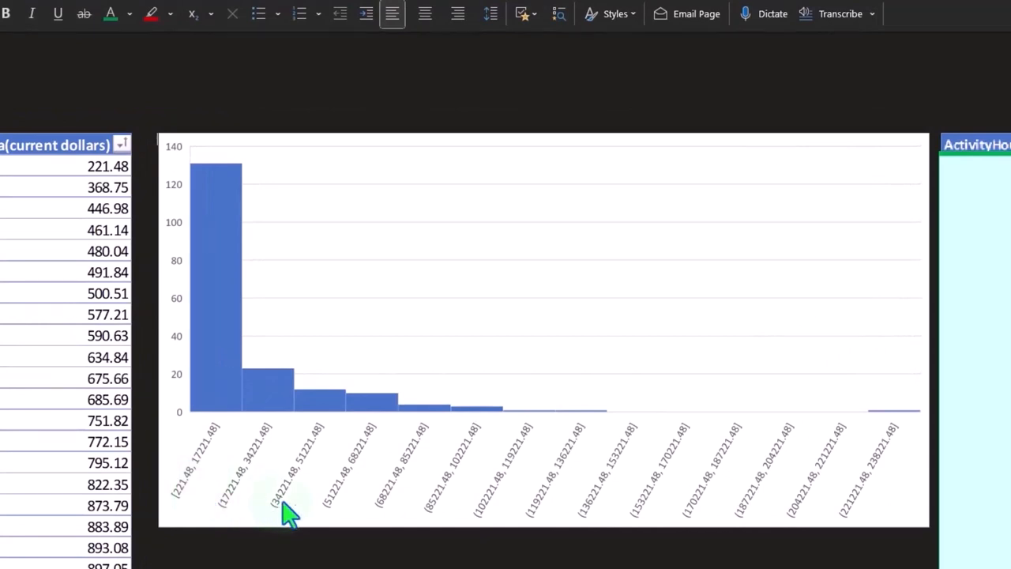
pyautogui.moveTo(387, 521)
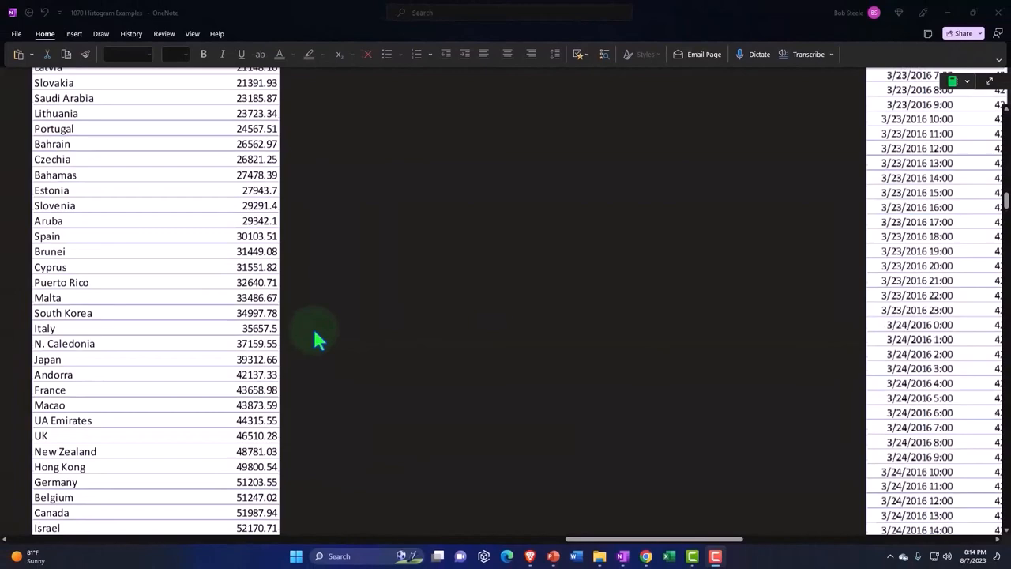
pyautogui.scroll(-3)
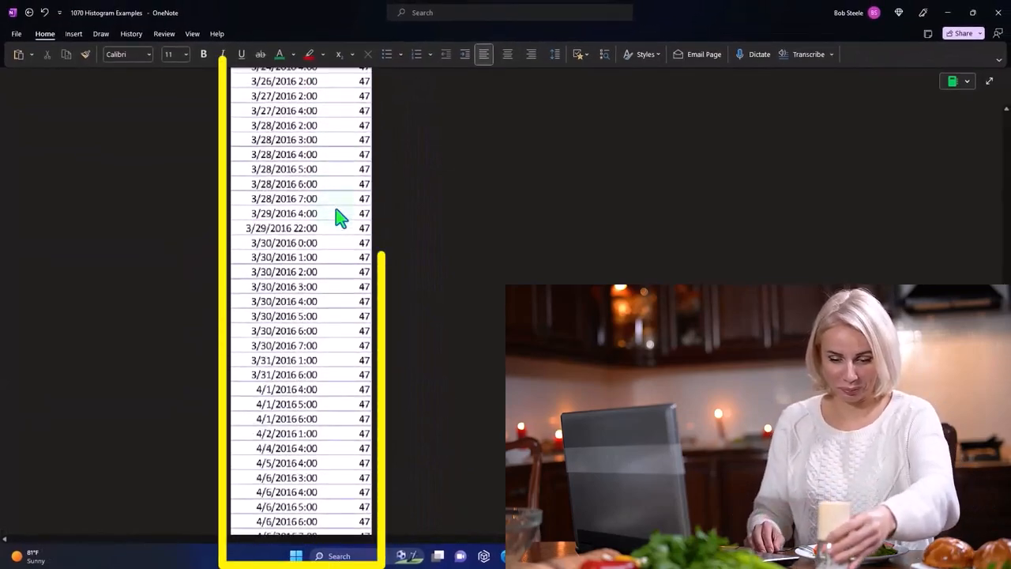
pyautogui.scroll(-3)
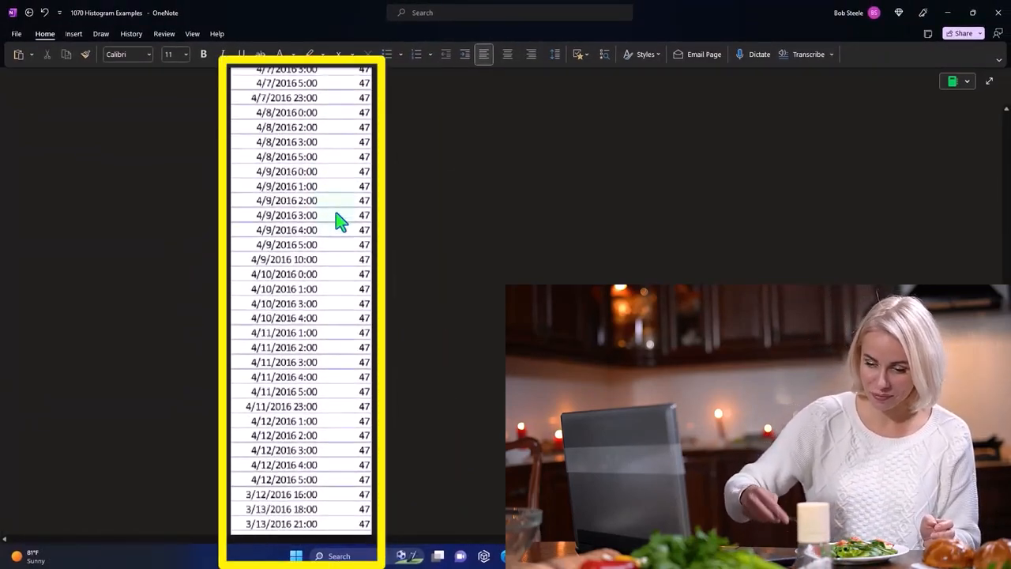
pyautogui.scroll(-3)
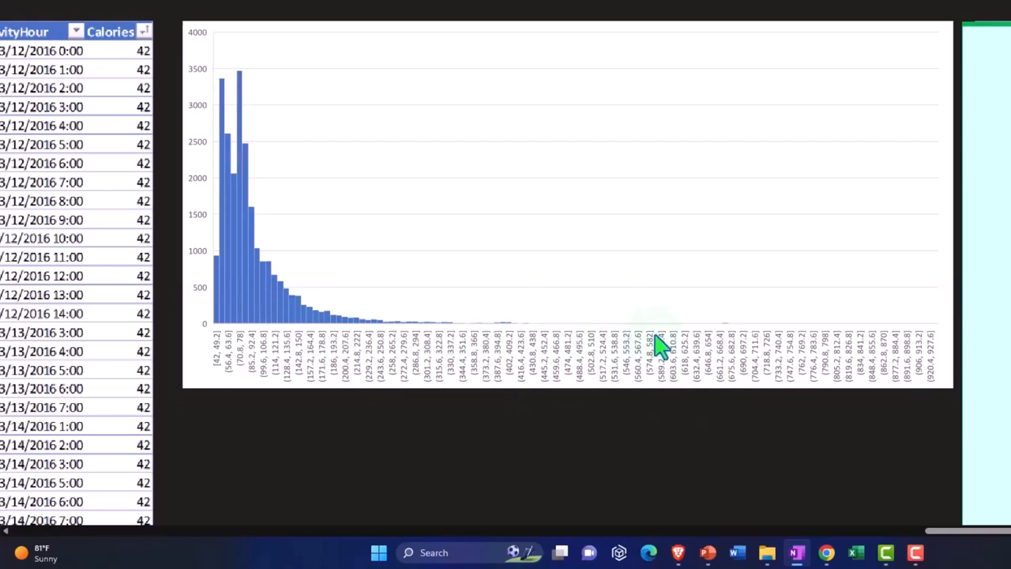
pyautogui.moveTo(864, 364)
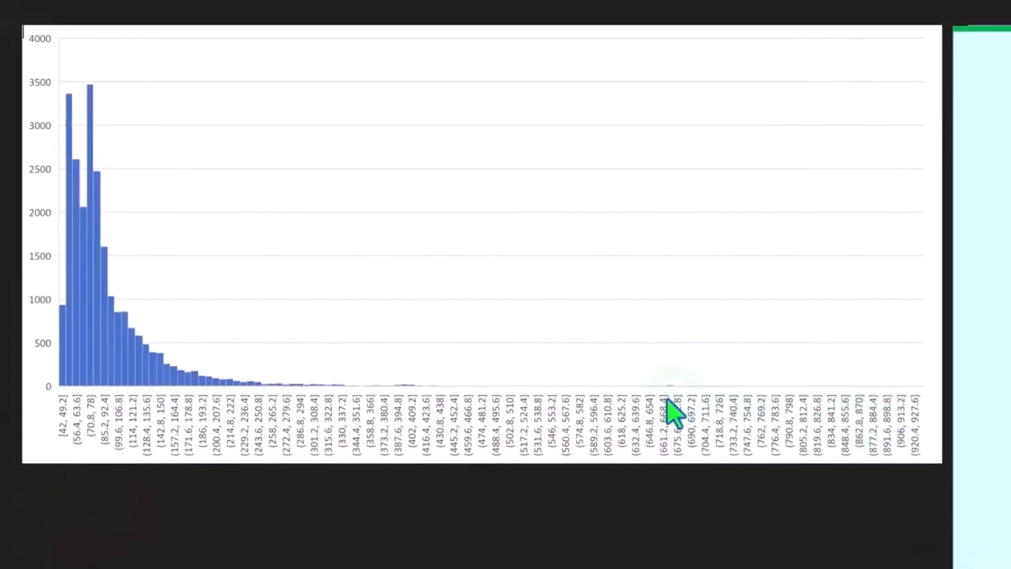
pyautogui.moveTo(98, 118)
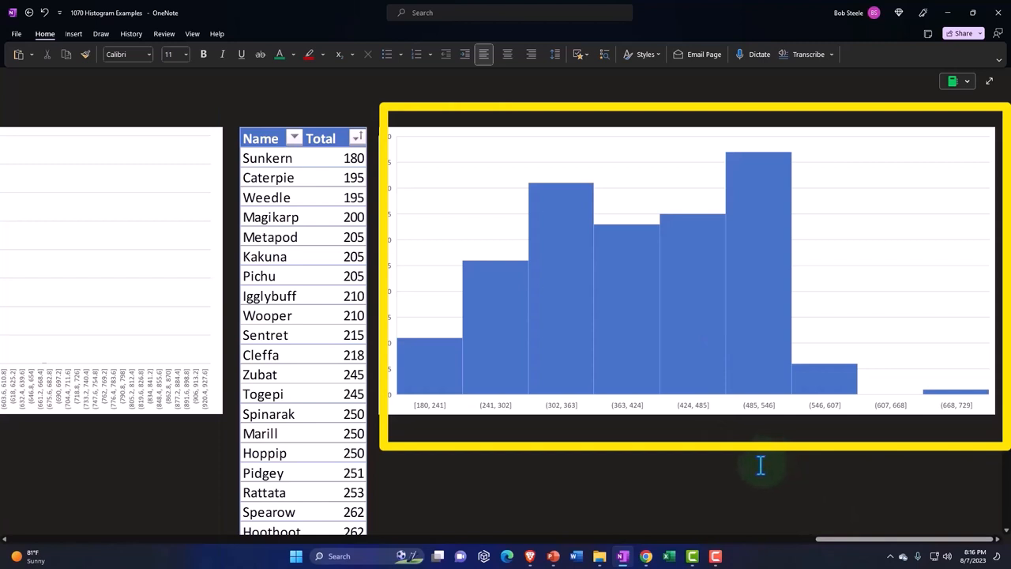
pyautogui.moveTo(399, 288)
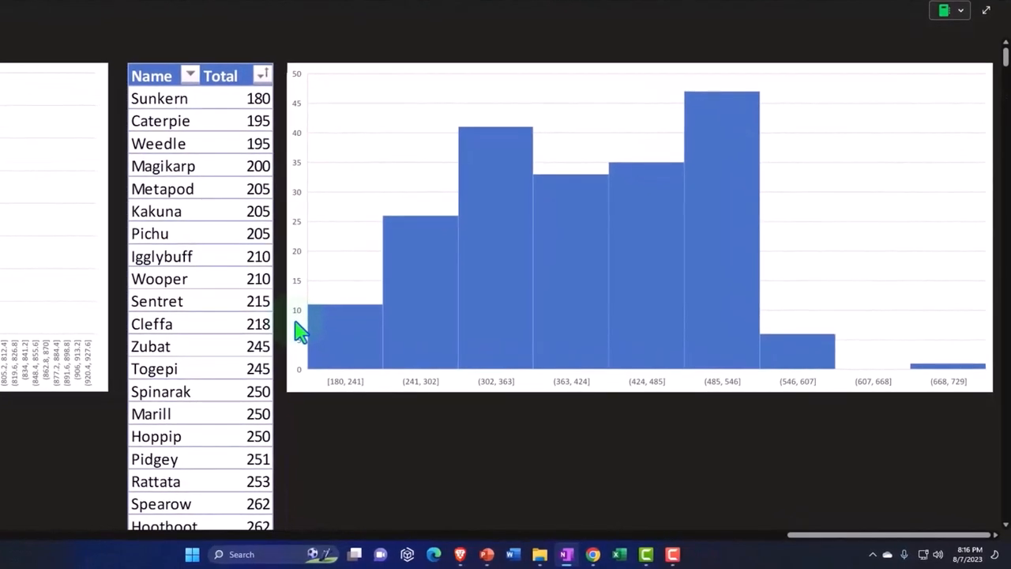
pyautogui.moveTo(268, 126)
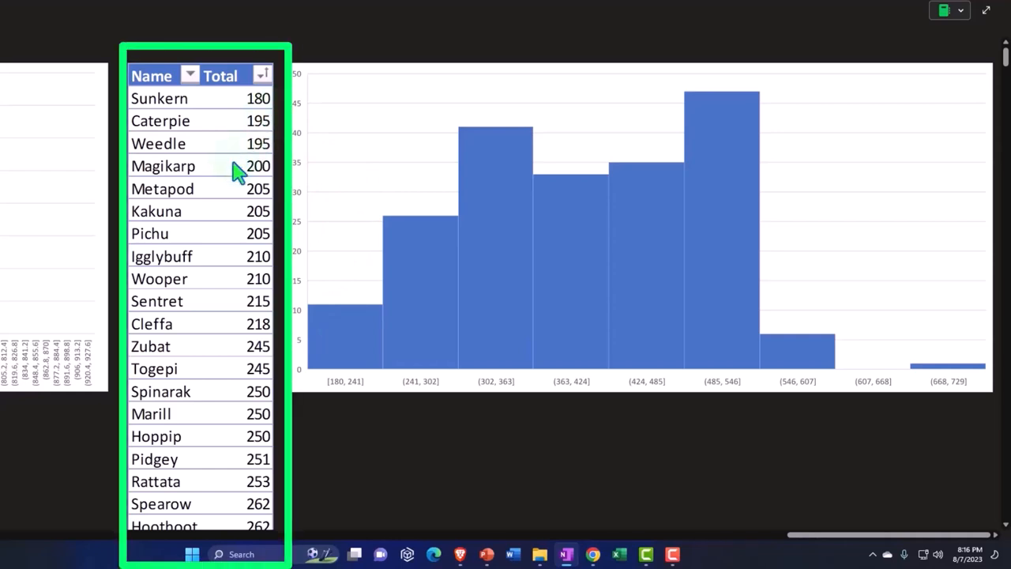
pyautogui.scroll(-3)
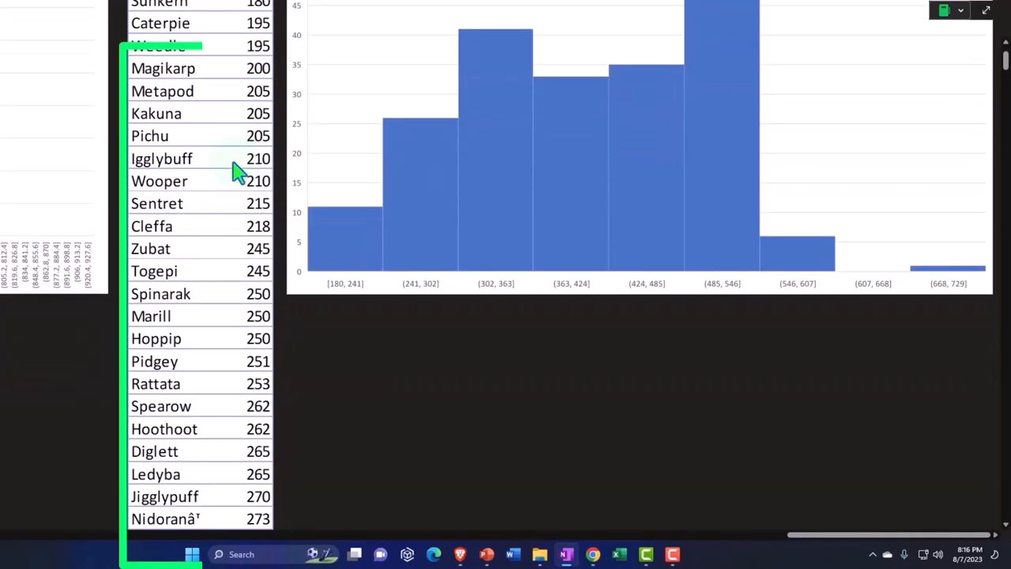
pyautogui.scroll(-3)
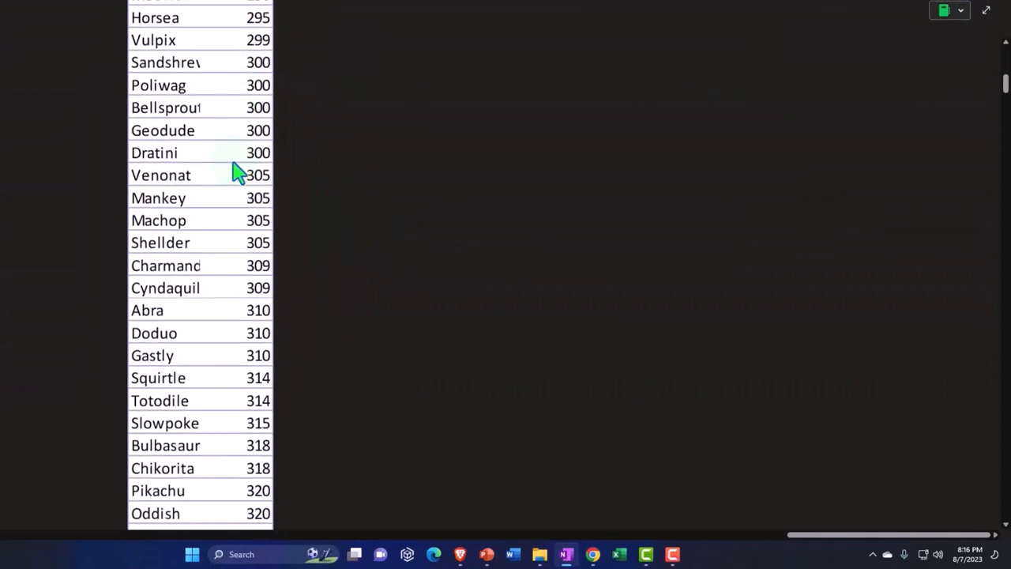
pyautogui.scroll(-3)
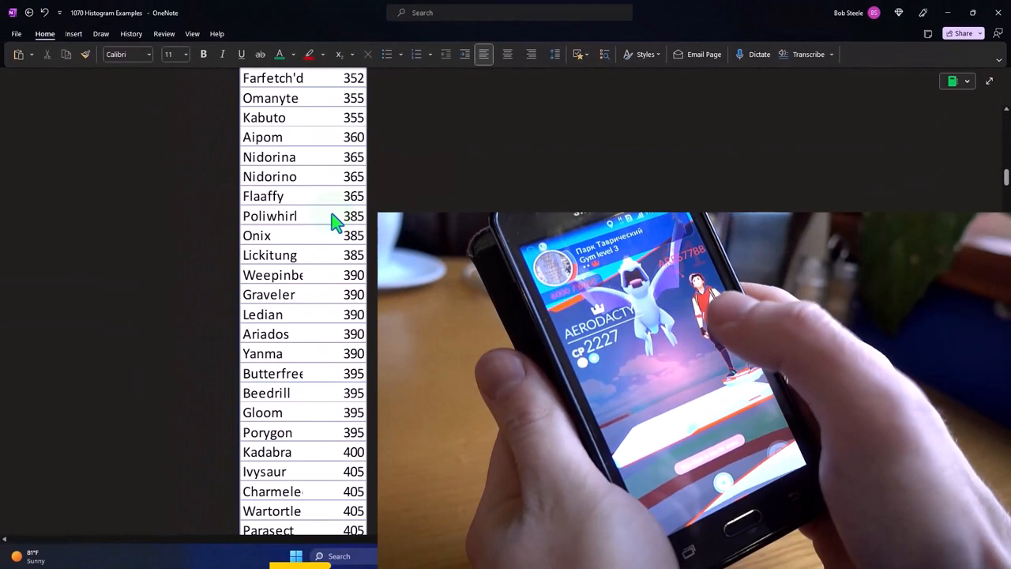
pyautogui.scroll(-3)
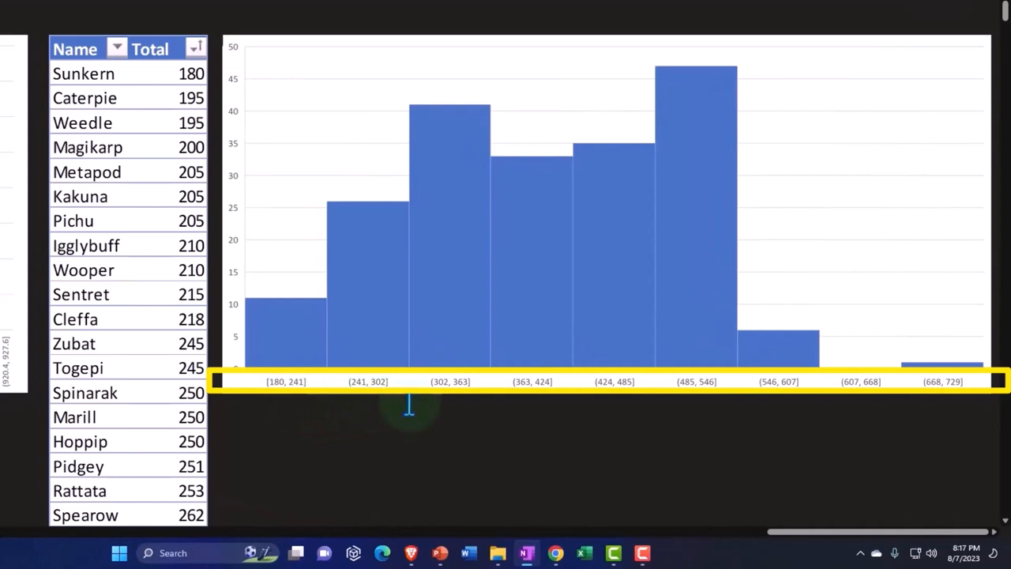
pyautogui.moveTo(463, 405)
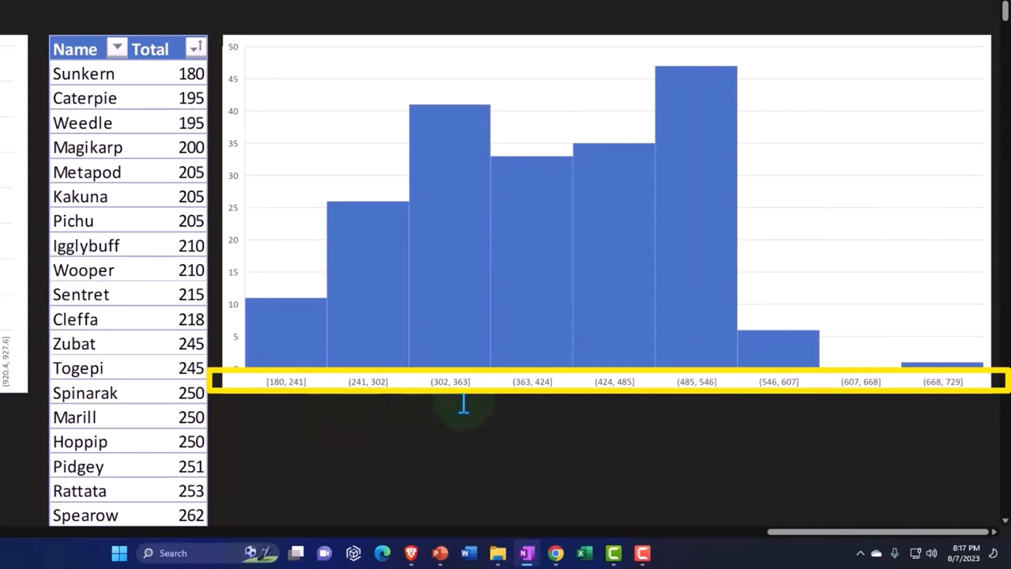
pyautogui.moveTo(518, 404)
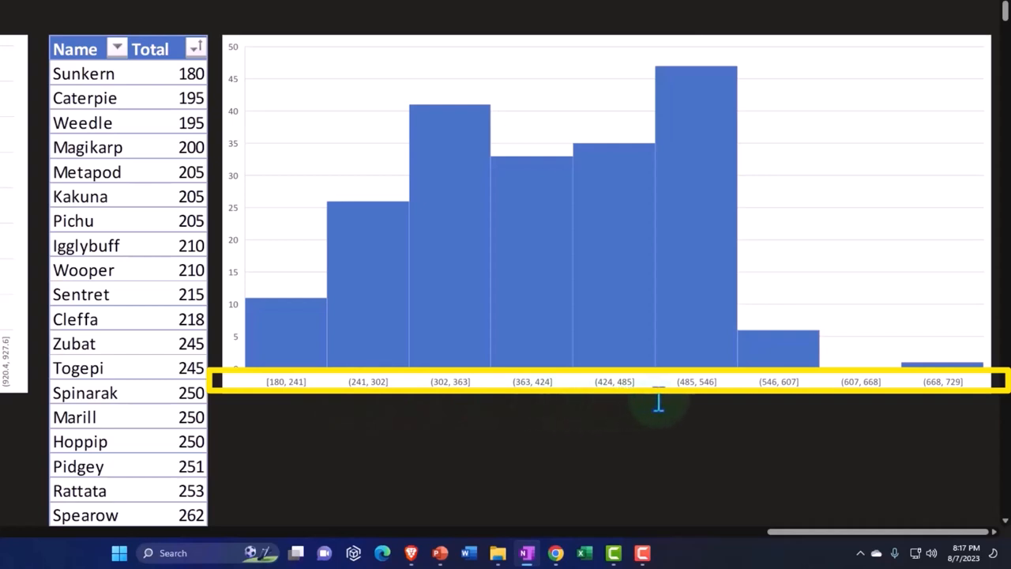
pyautogui.moveTo(687, 403)
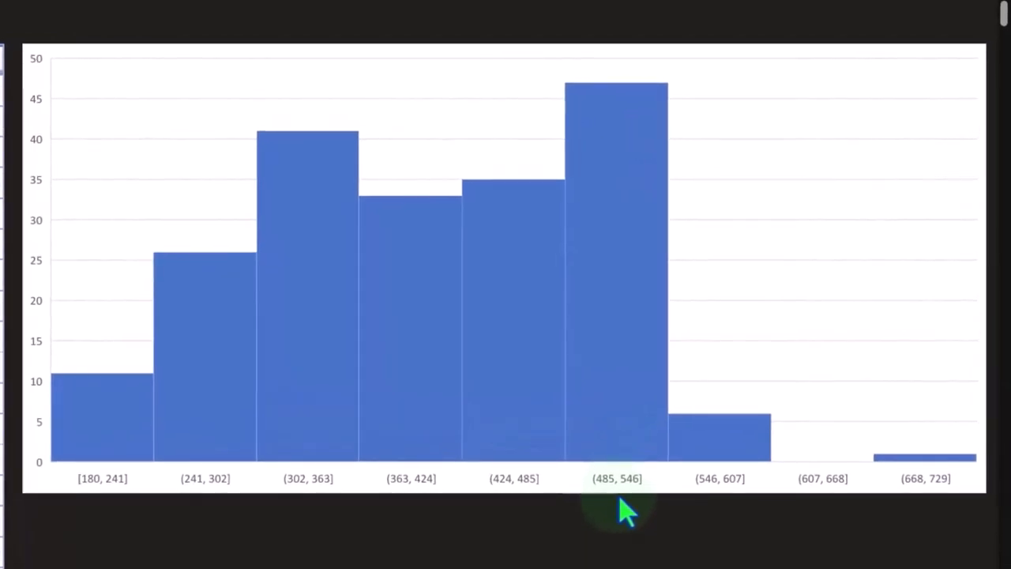
pyautogui.moveTo(703, 510)
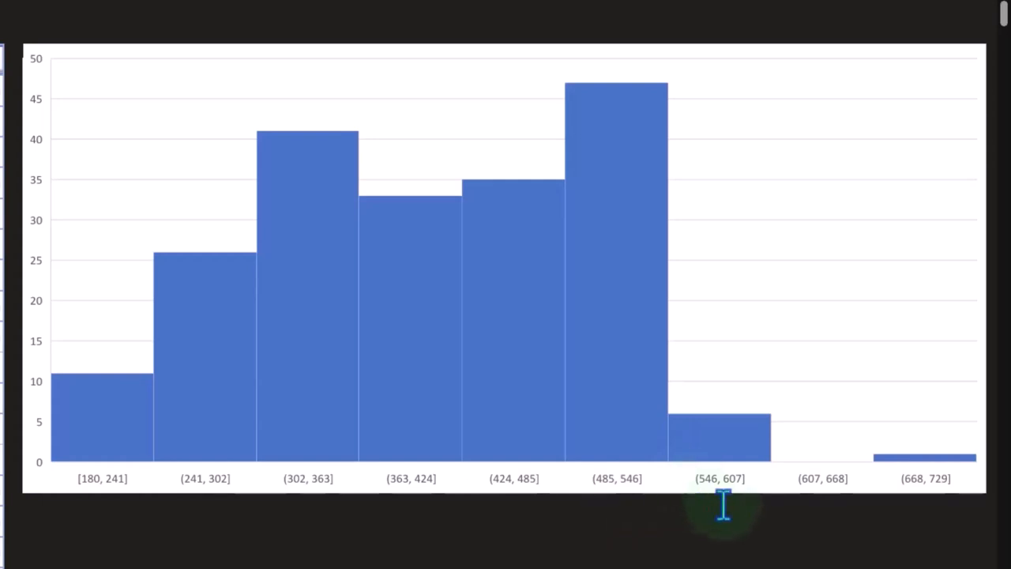
pyautogui.moveTo(786, 504)
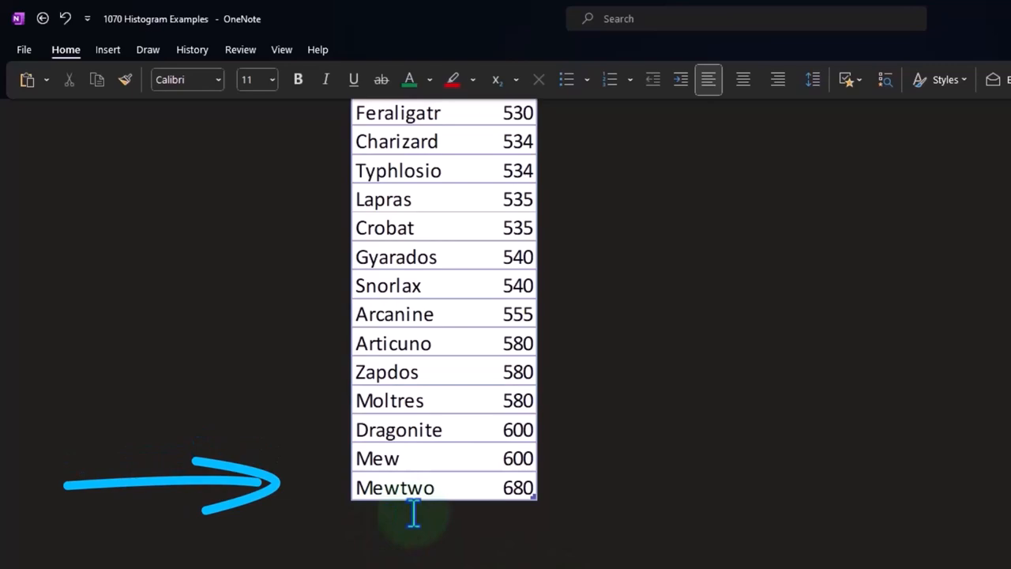
pyautogui.moveTo(622, 514)
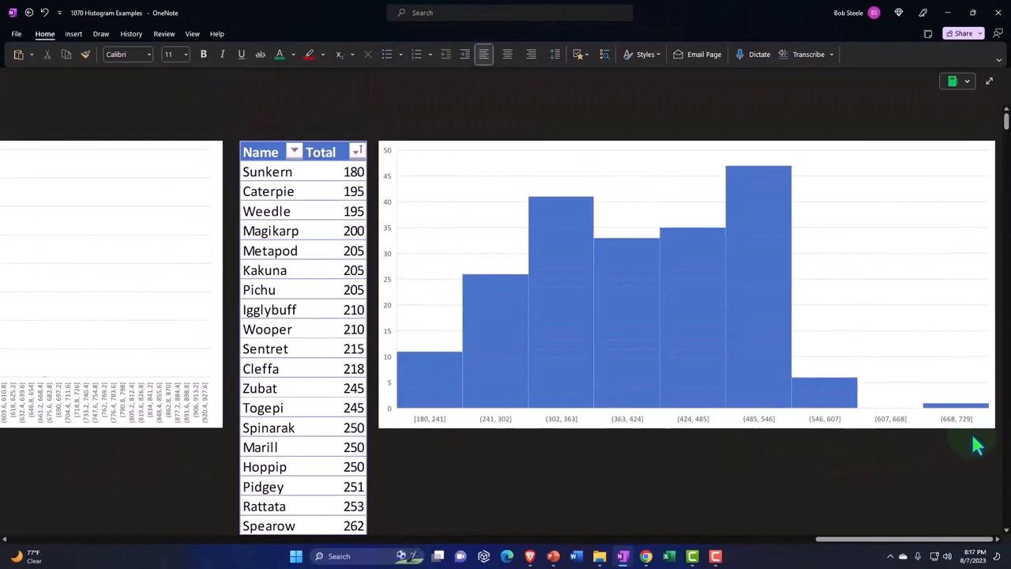
pyautogui.moveTo(955, 446)
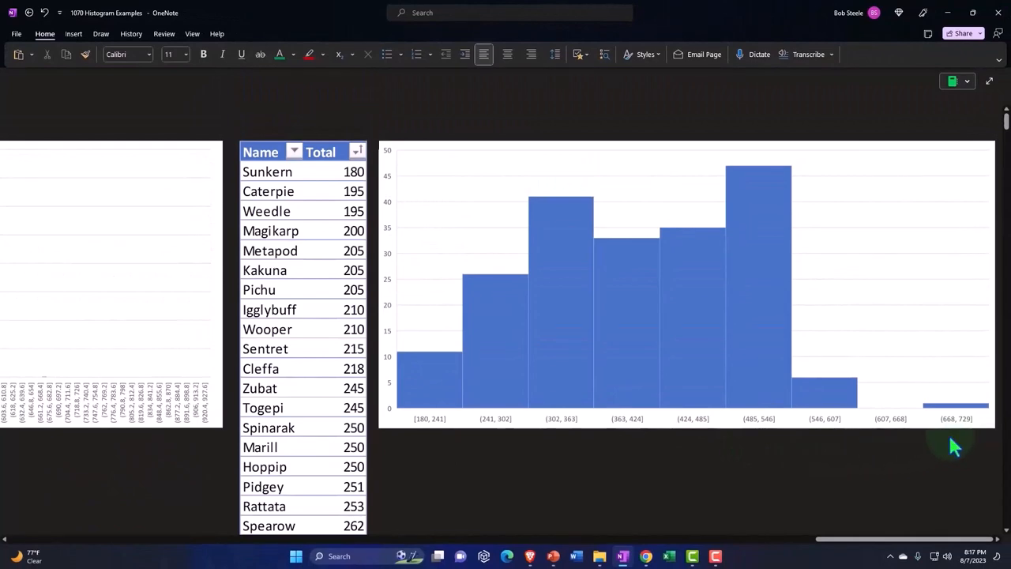